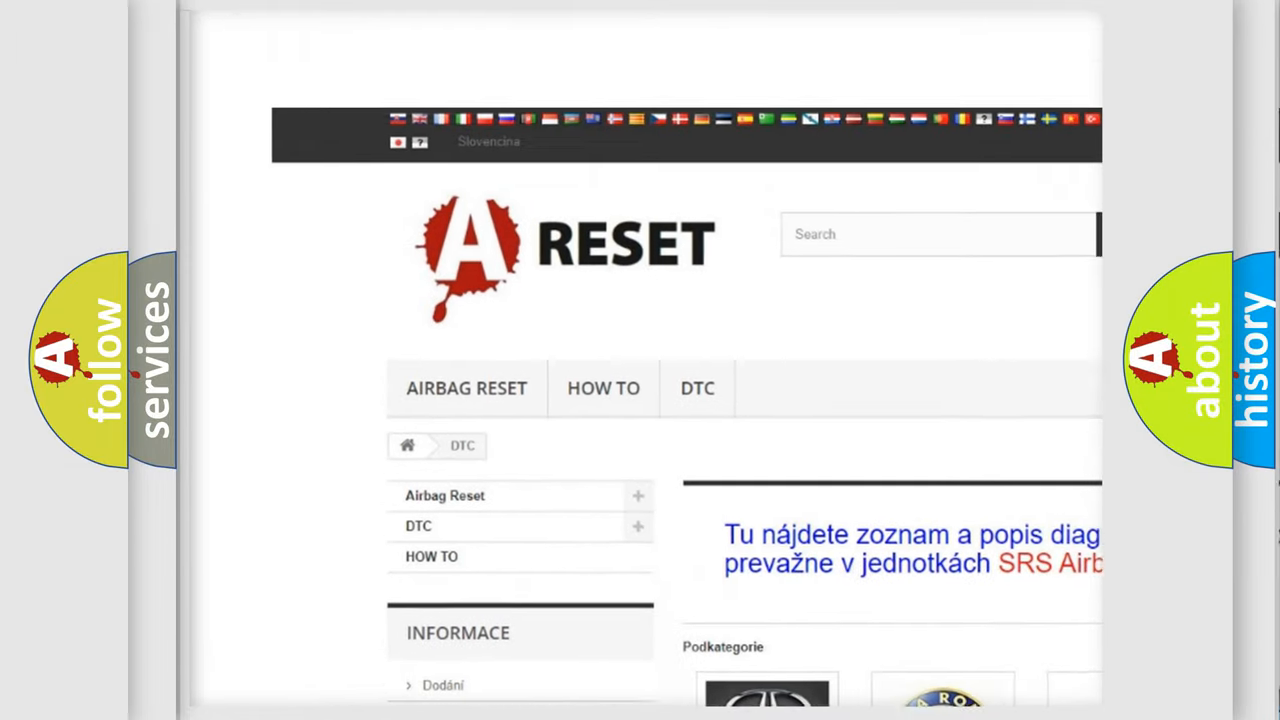
# - Scroll through the Toyota diagnostic code list to browse its B-codes and back up
pyautogui.scroll(-3)
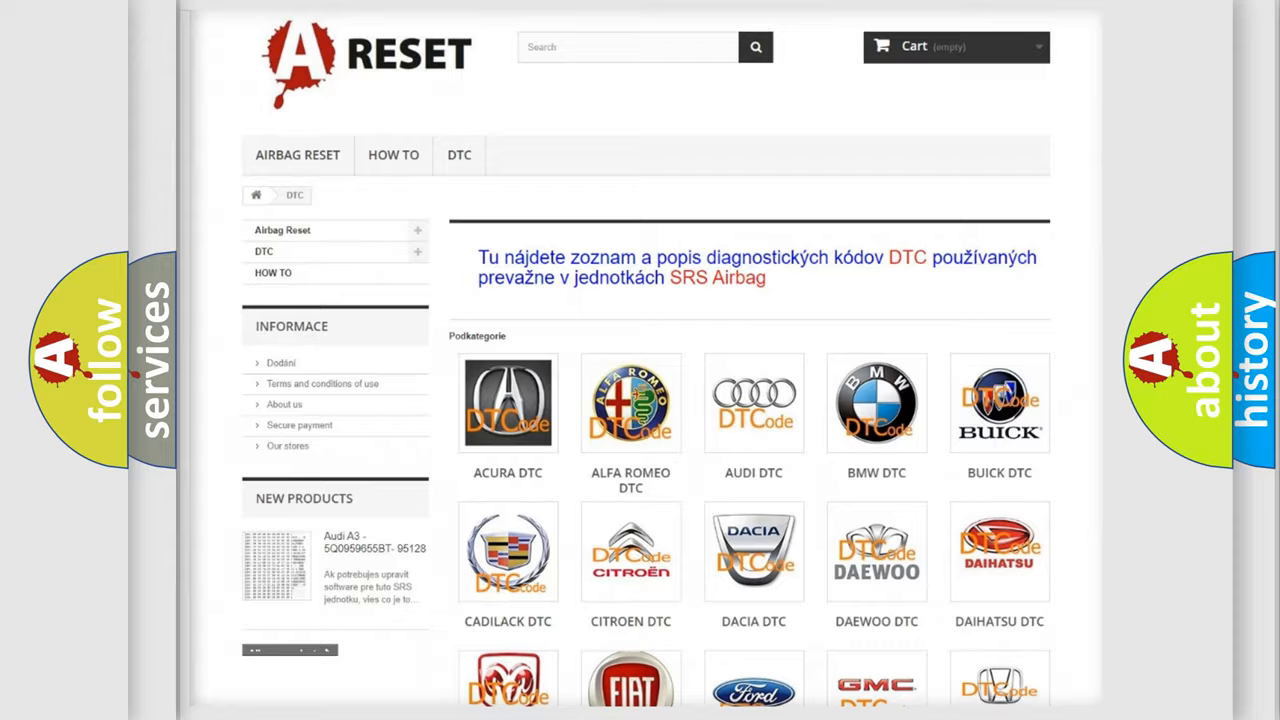
pyautogui.scroll(-3)
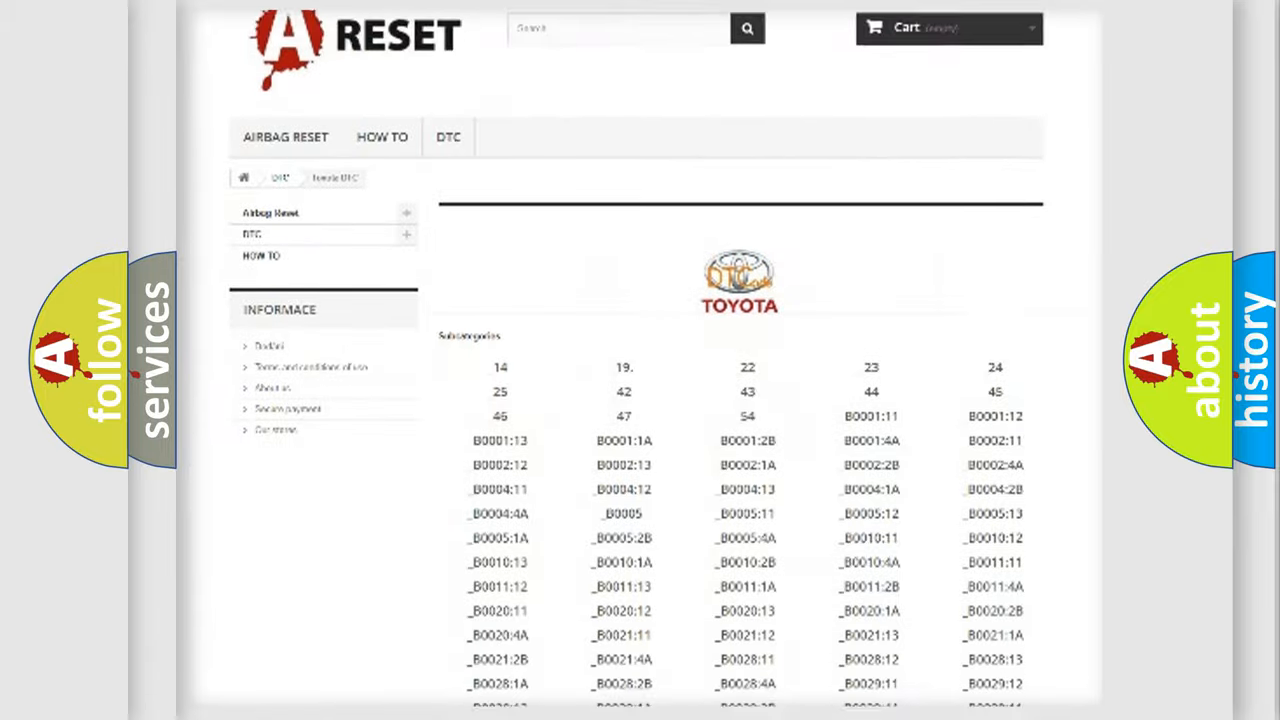
pyautogui.scroll(-3)
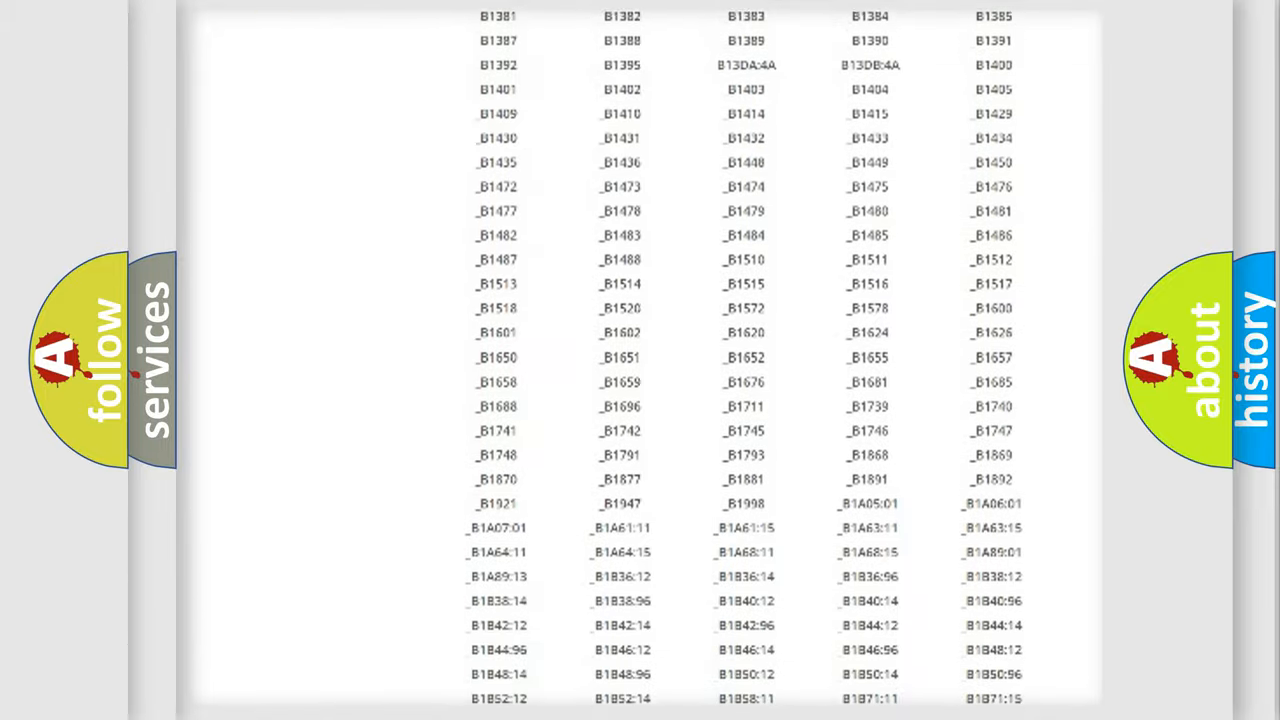
pyautogui.scroll(3)
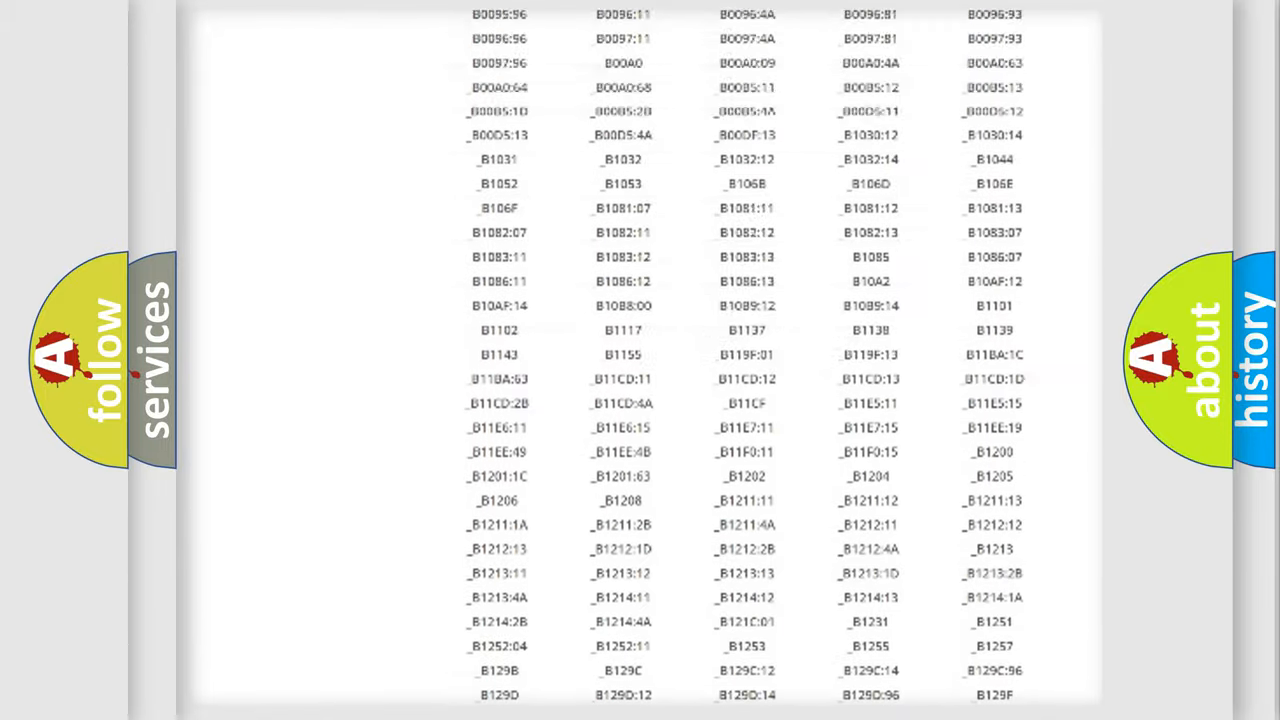
pyautogui.scroll(3)
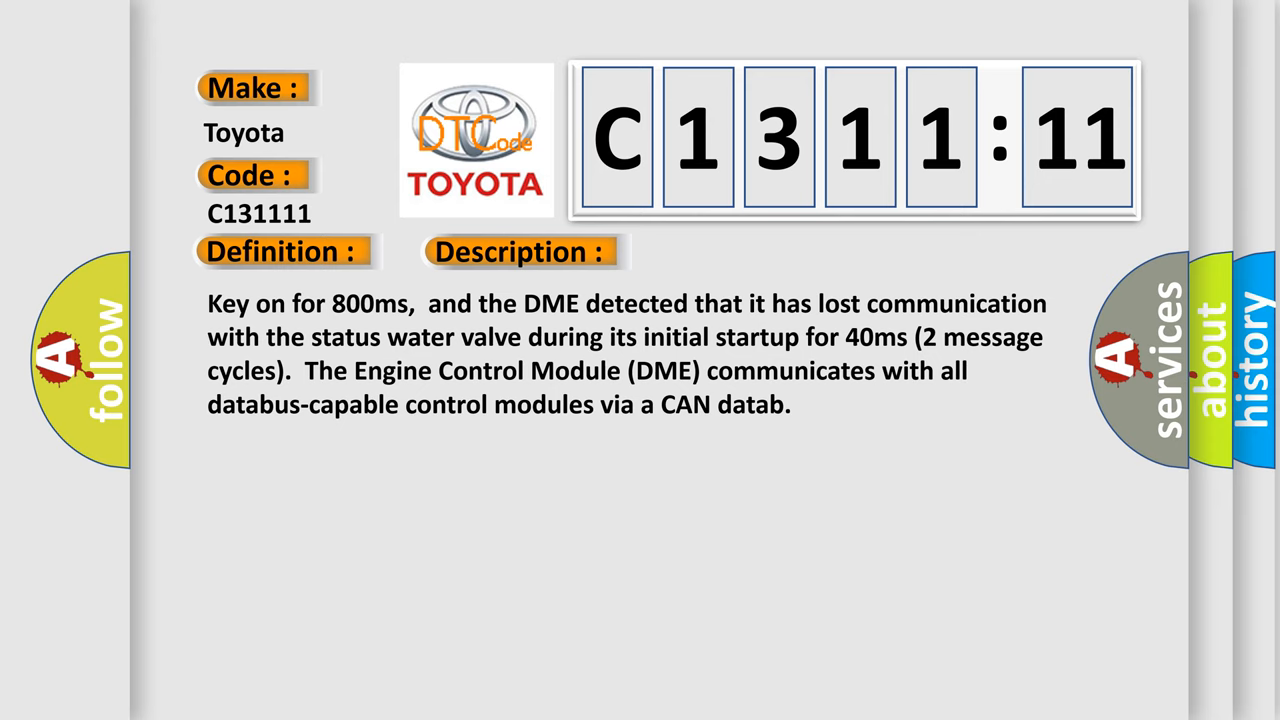
# - Reveal the cause of code C1311:11: failed DME, faulty CAN-bus resistance, short to ground
pyautogui.click(736, 252)
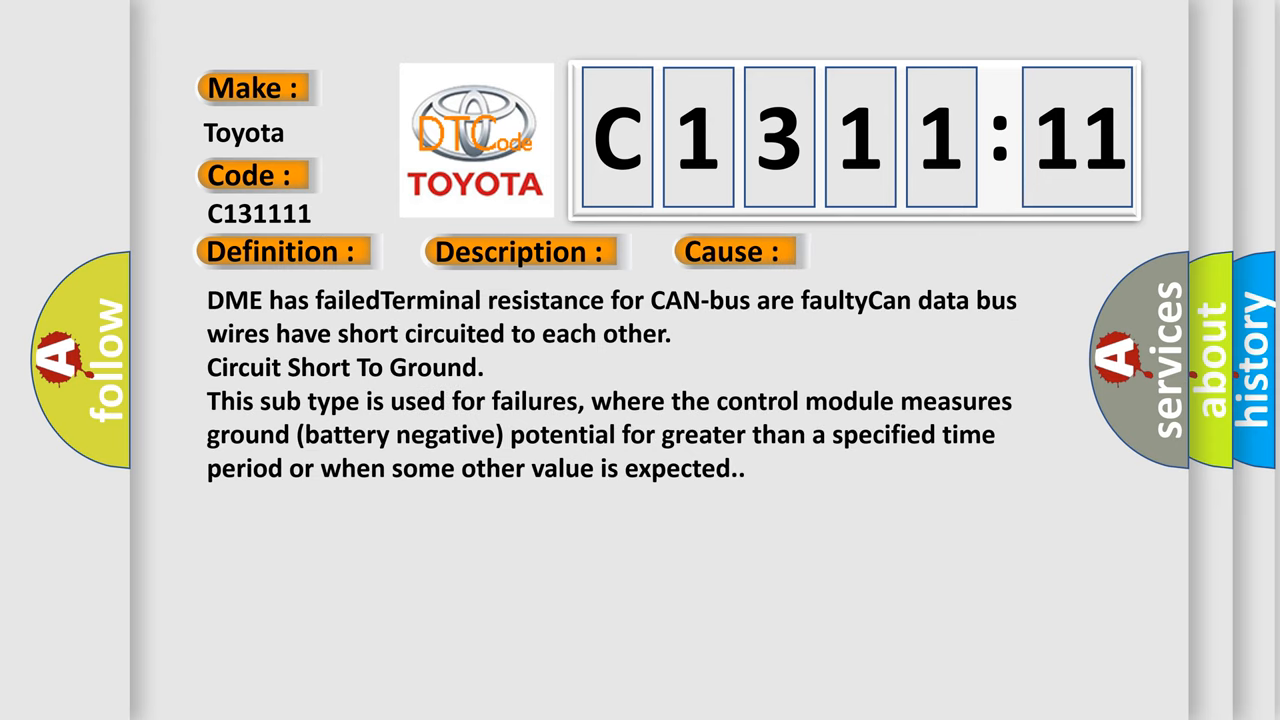